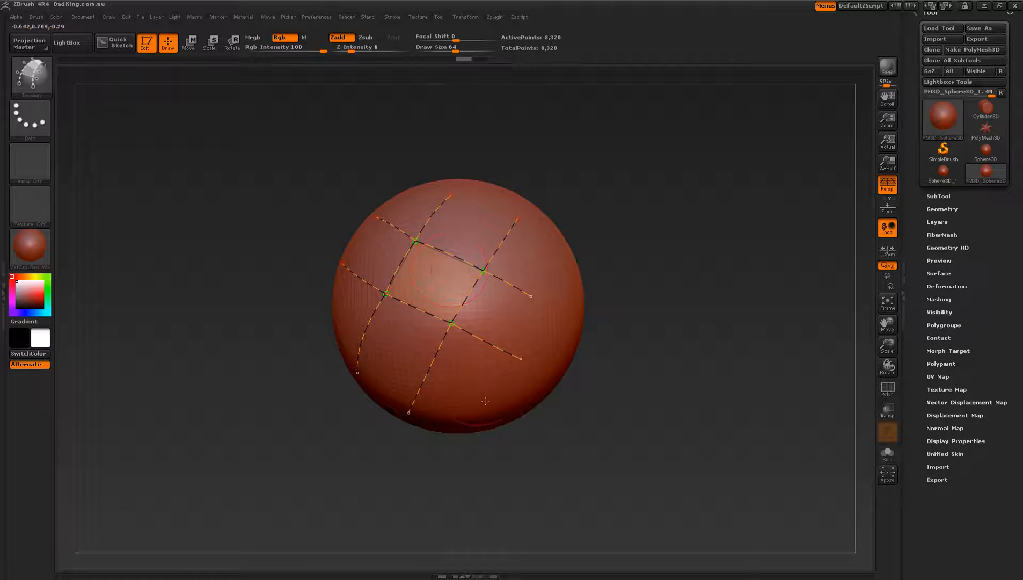
Step: Open the Stroke menu to reveal its Curve, Curve Functions and Curve Modifiers sections
left_click(393, 16)
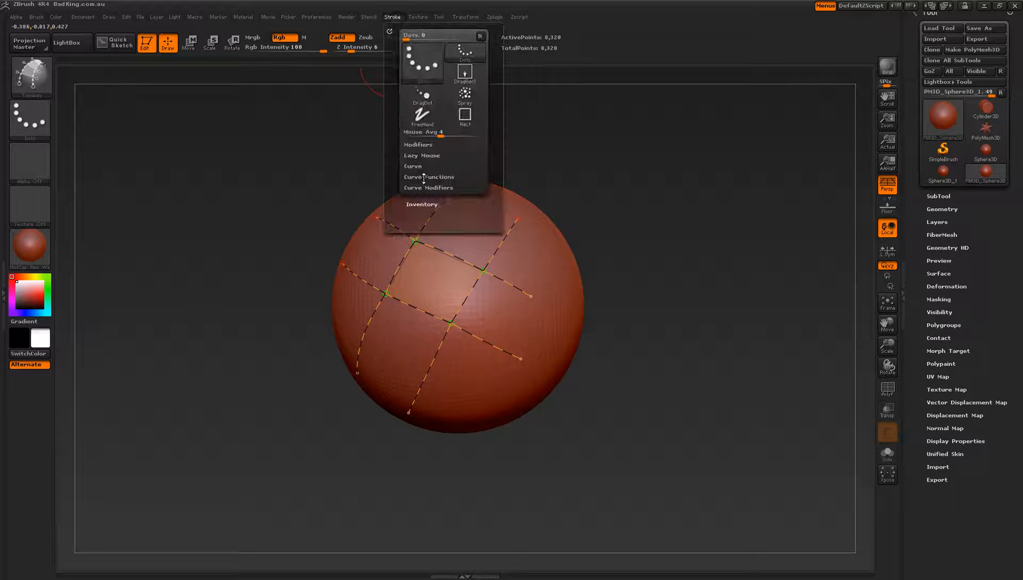